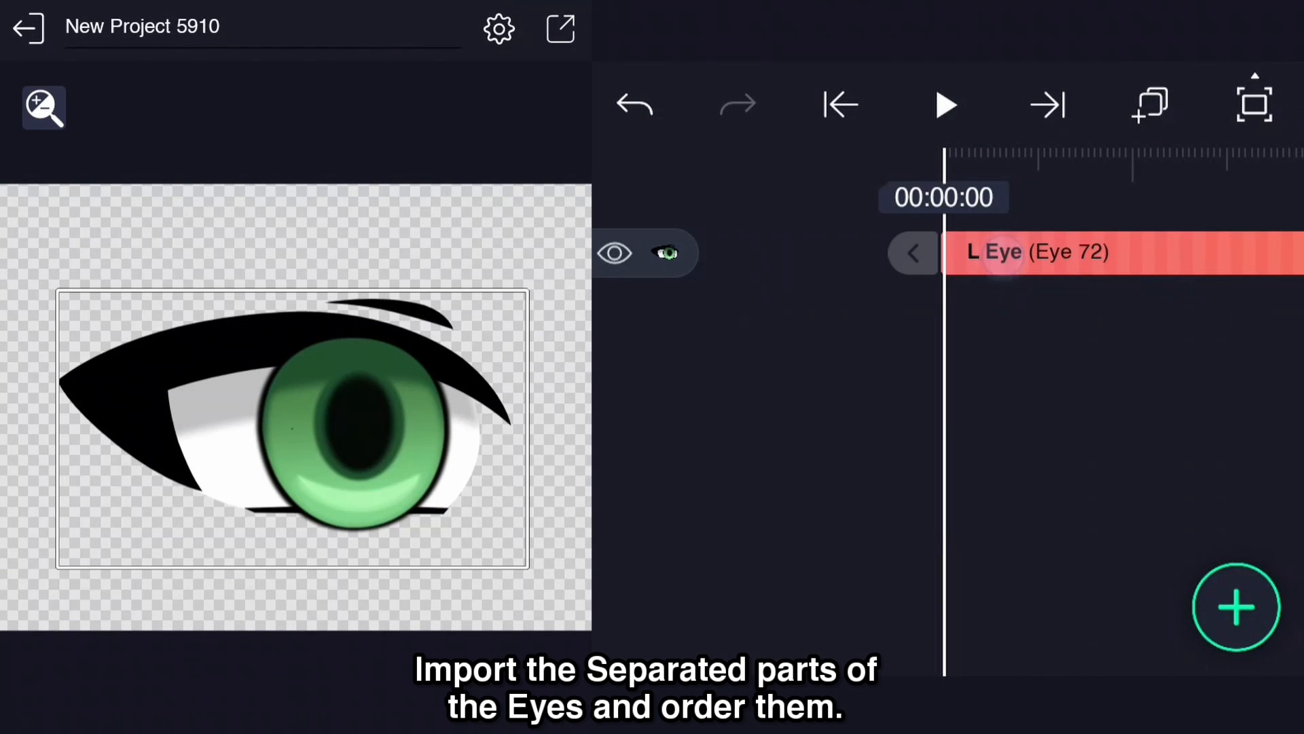
Step: Open the L Eye group, move Iris directly above Sclera, and select Iris
left_click(1035, 252)
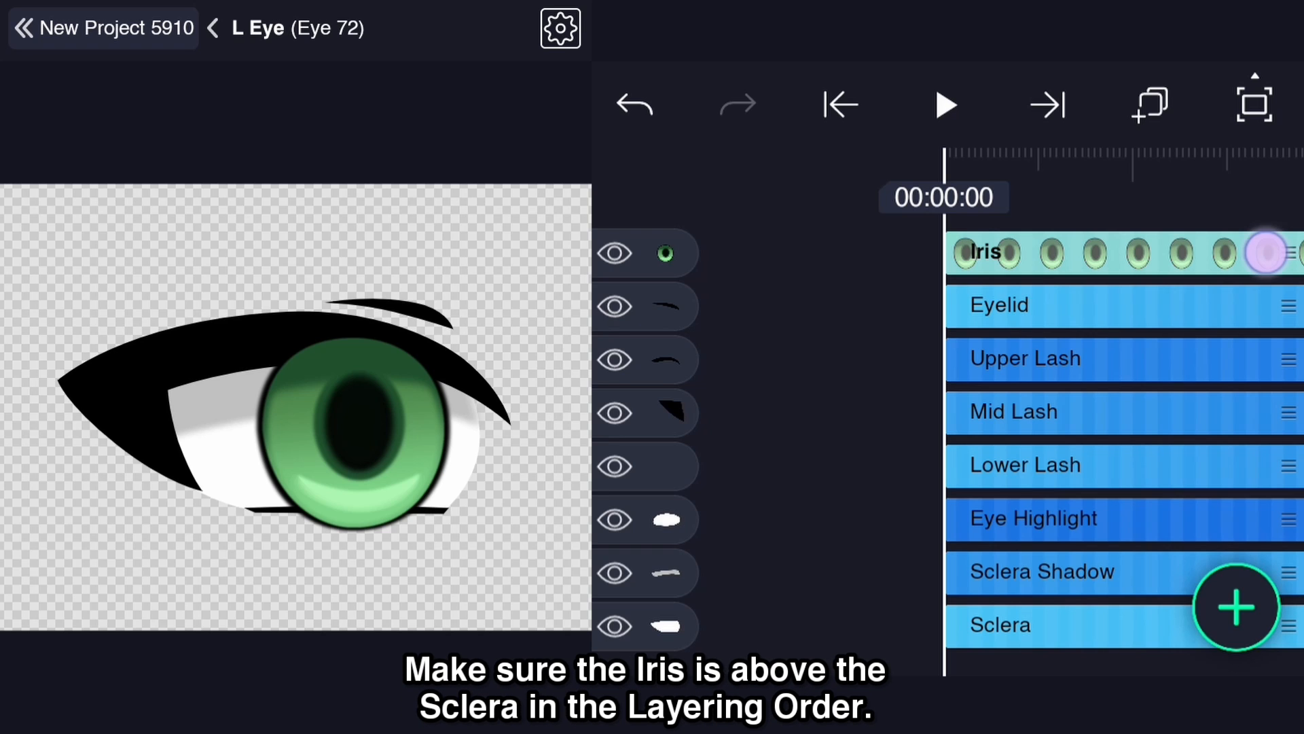
left_click_drag(1288, 253, 1288, 568)
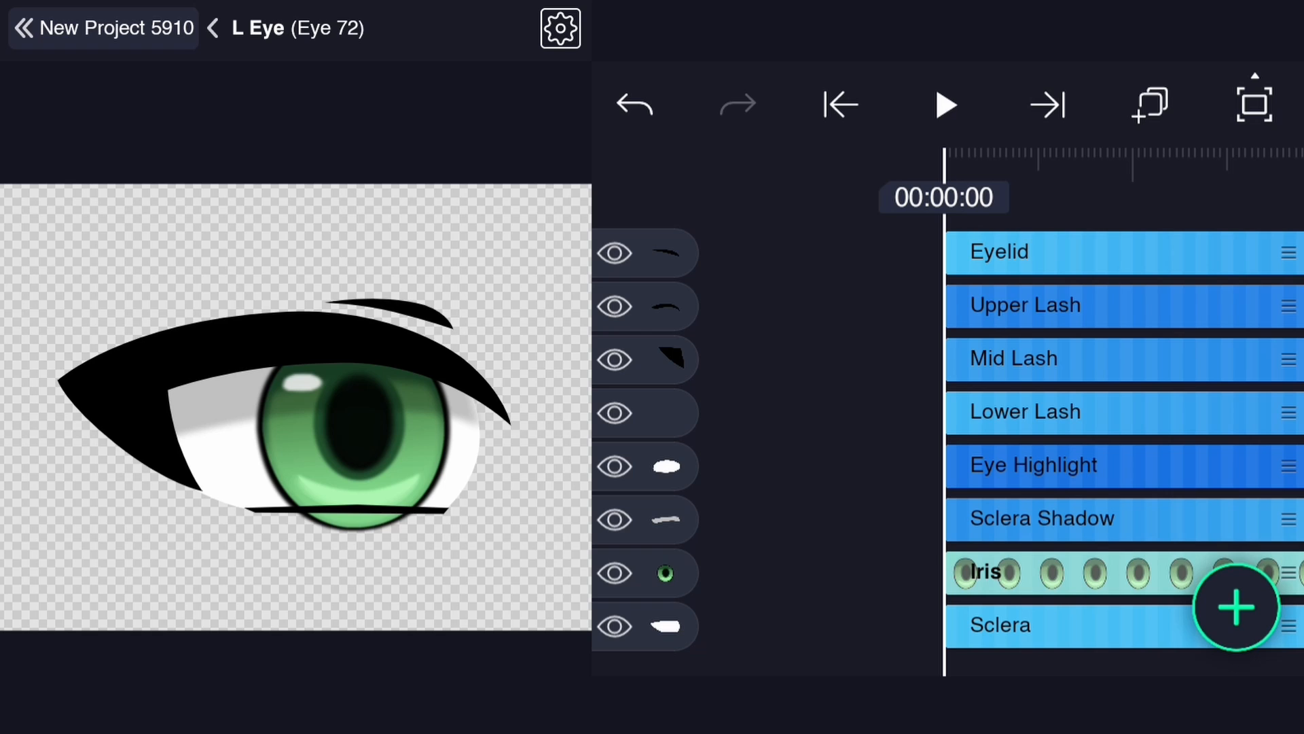
scroll("down", 3)
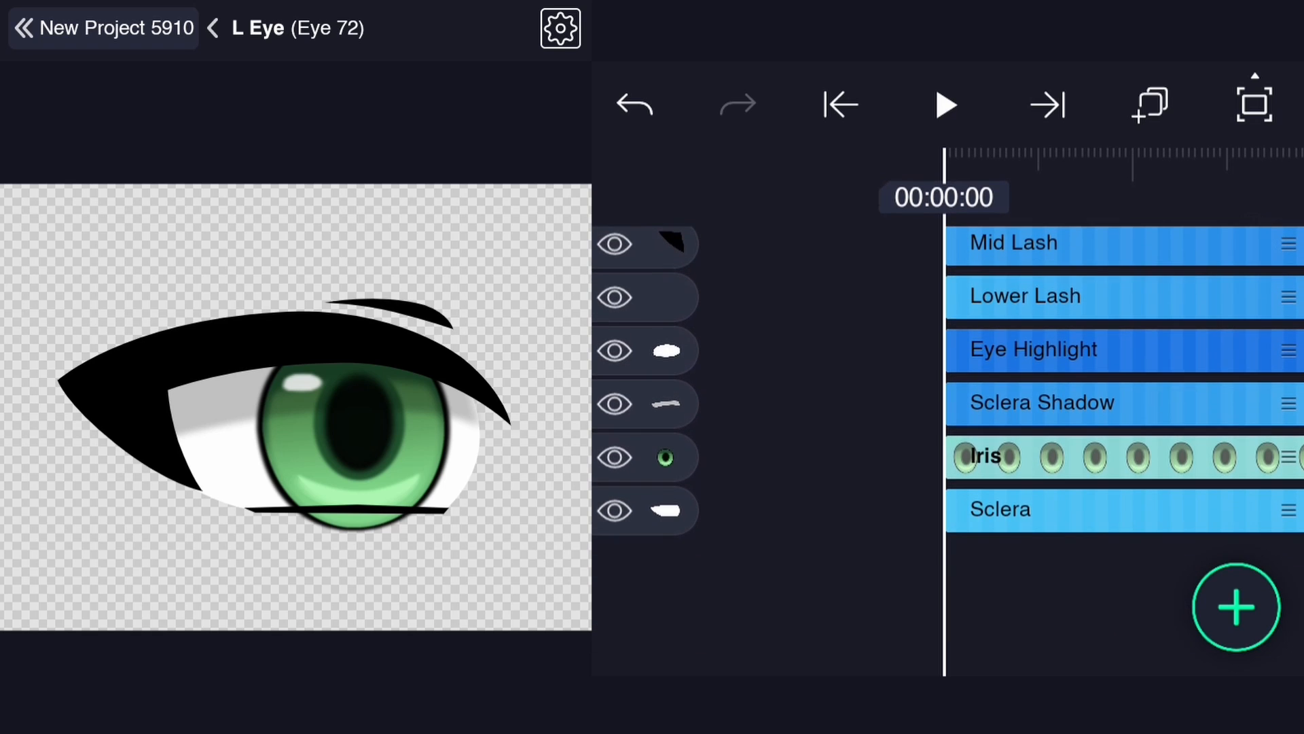
left_click(988, 456)
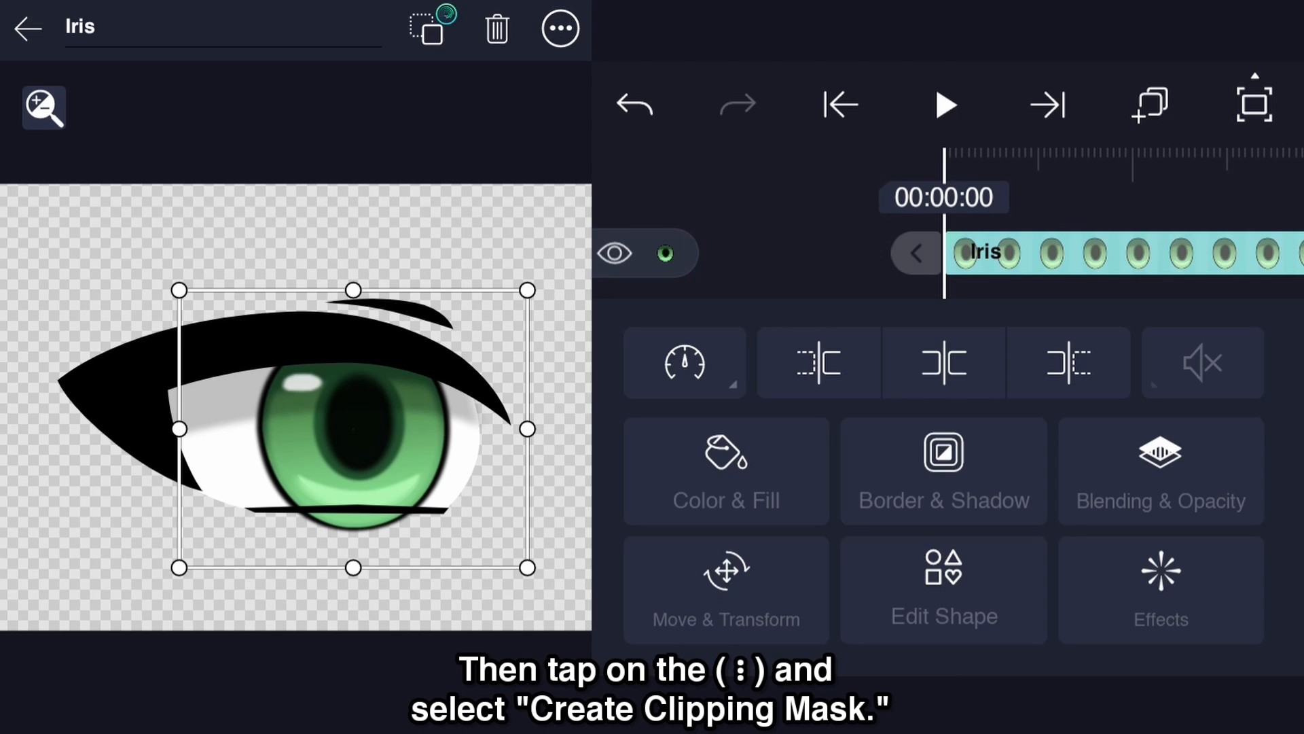
Step: Clip the Iris layer to the Sclera and test it by shifting the iris sideways
left_click(560, 27)
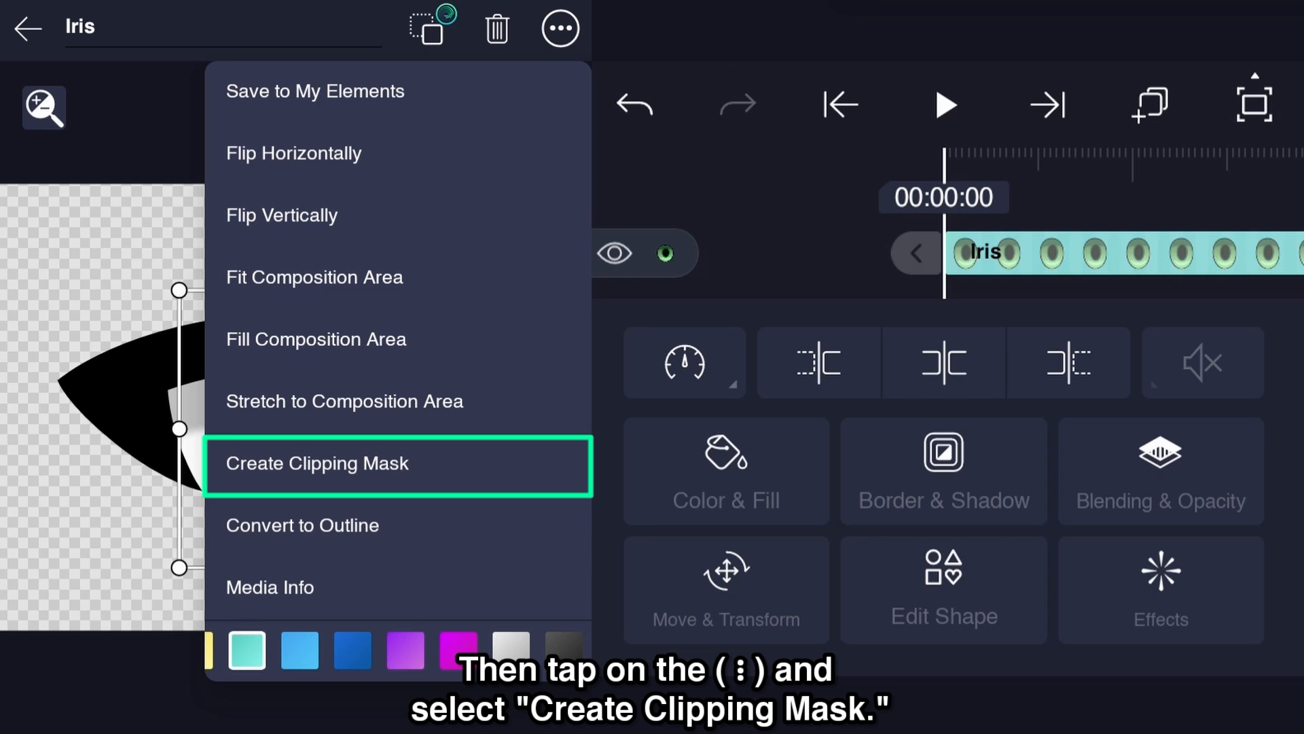
left_click(316, 463)
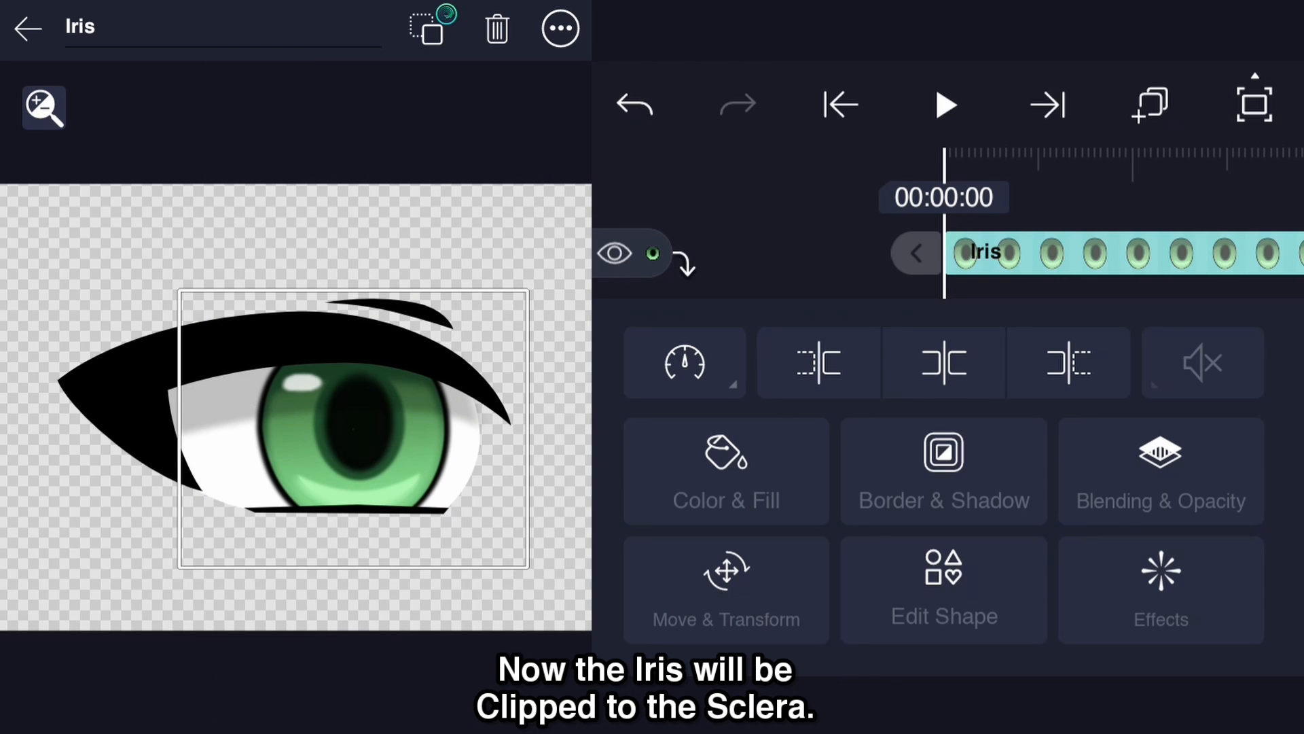
left_click(726, 590)
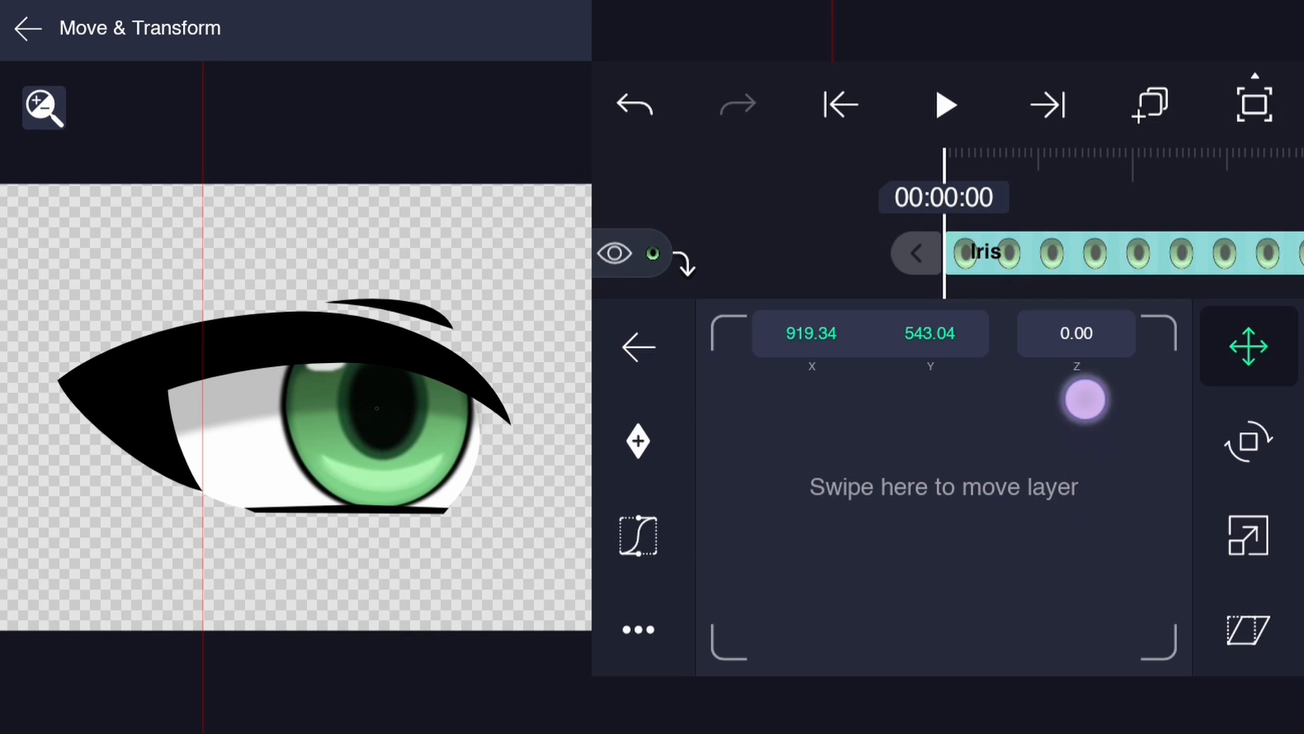
left_click_drag(1085, 401, 955, 376)
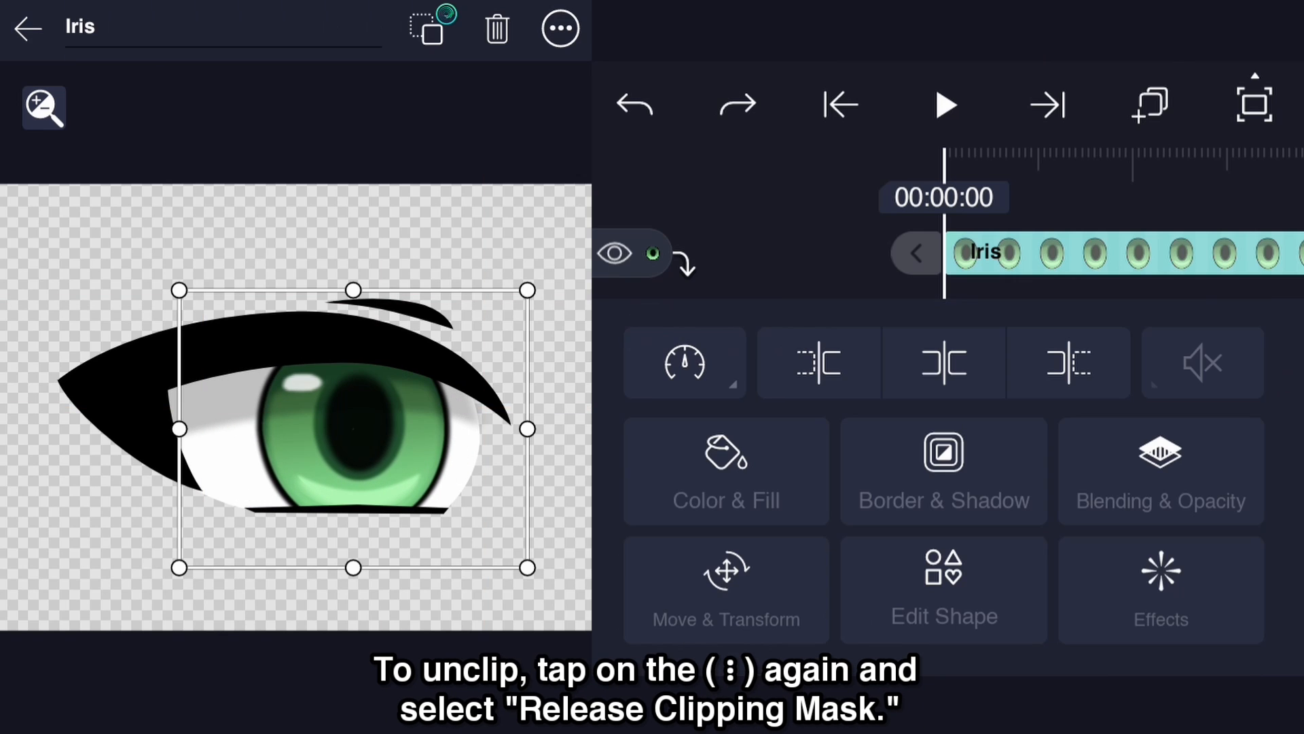
Step: Release the Iris clipping mask and move the iris up to show it's unclipped
left_click(560, 27)
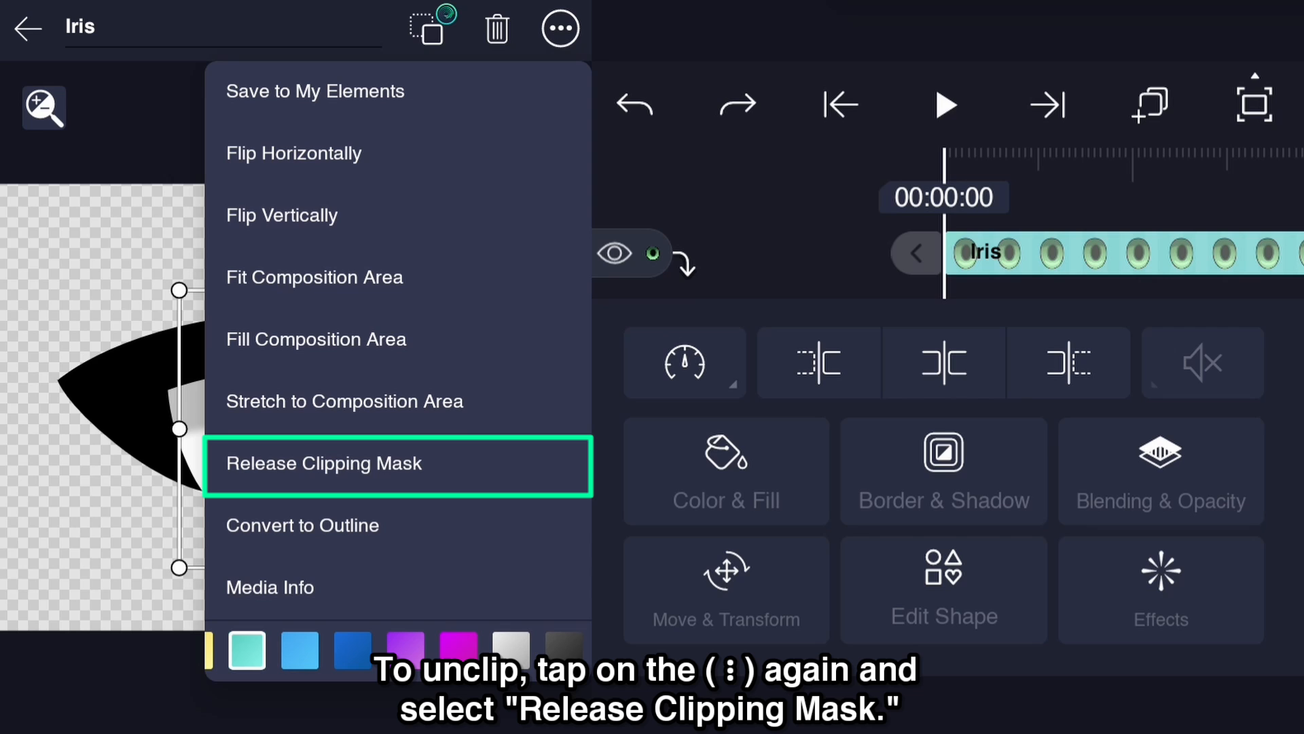
left_click(323, 463)
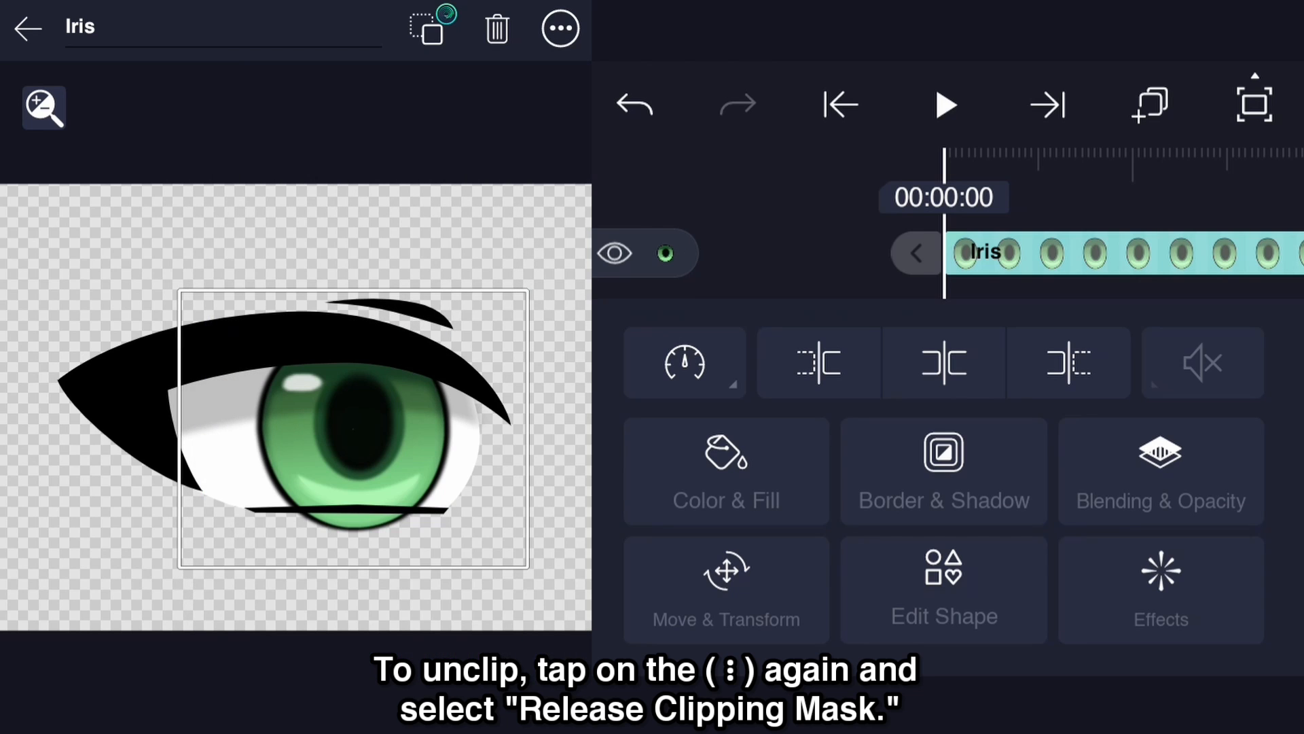
left_click(725, 590)
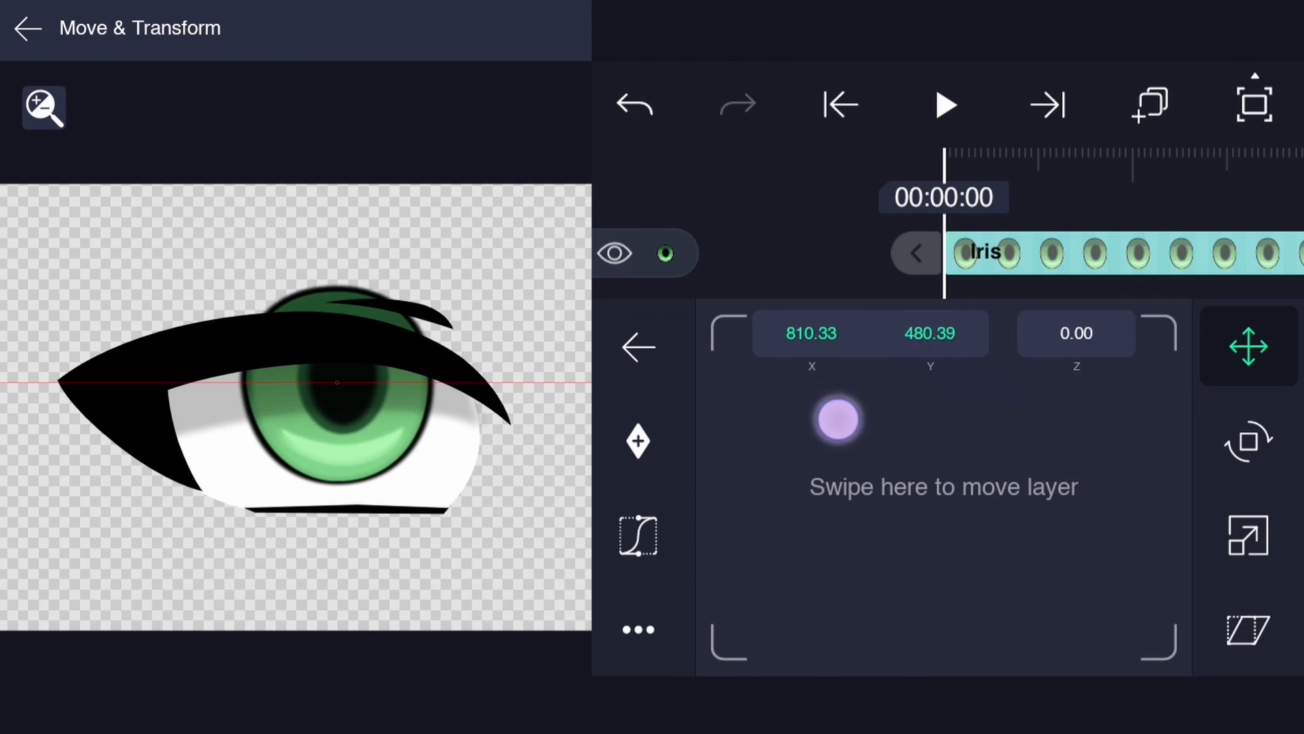
left_click_drag(838, 419, 956, 570)
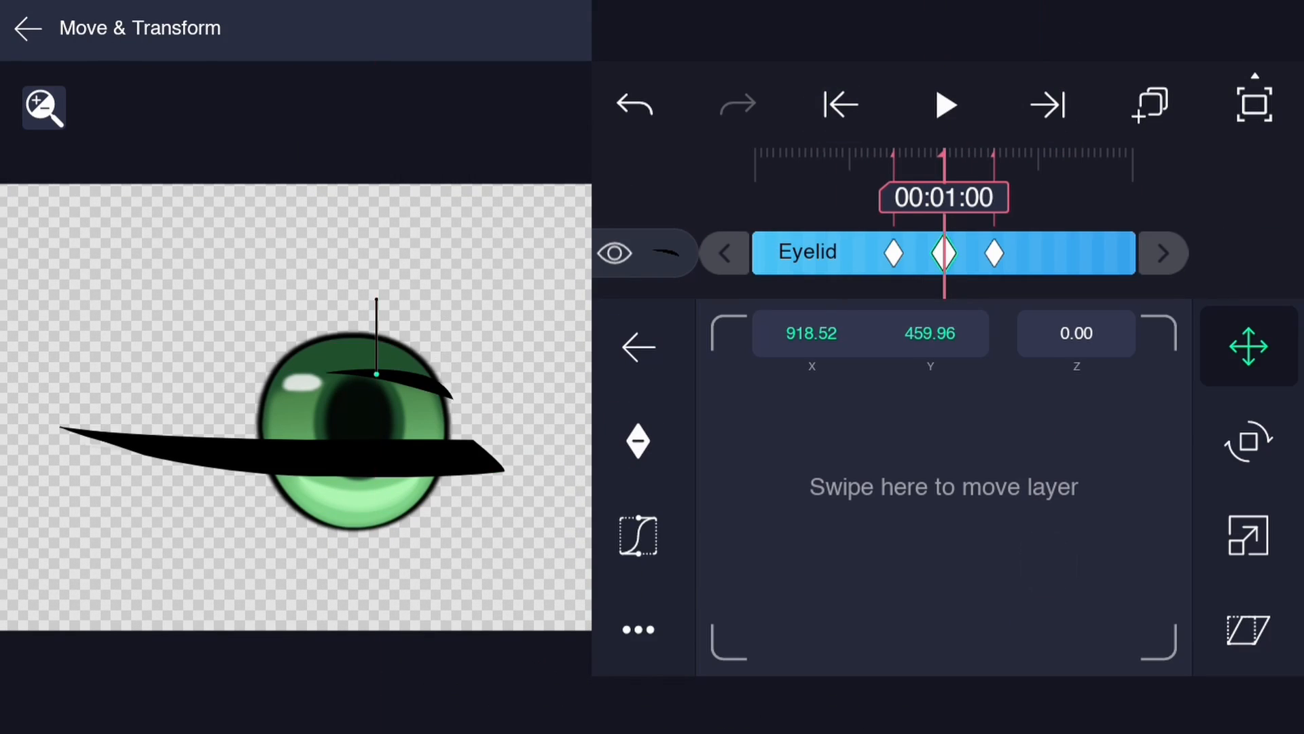
Step: Leave position settings, play the blink animation twice, and select the Sclera layer
left_click(944, 104)
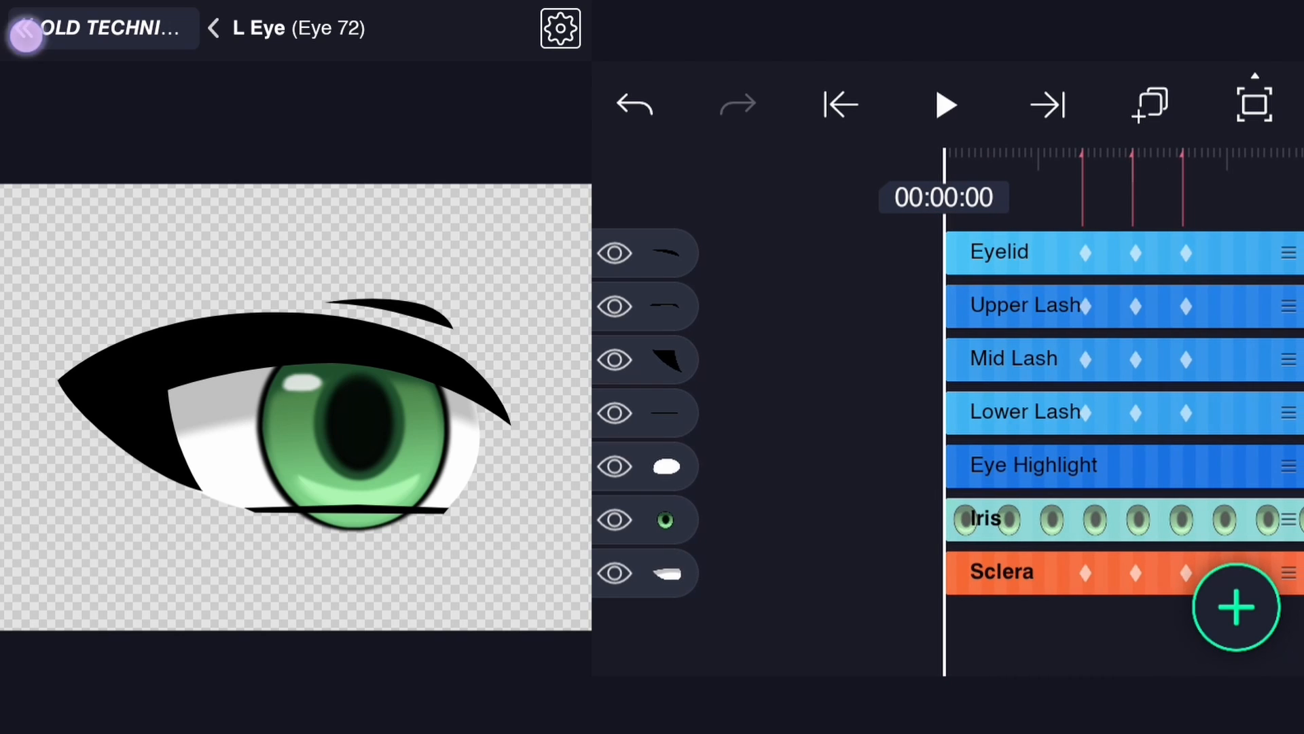
left_click(945, 104)
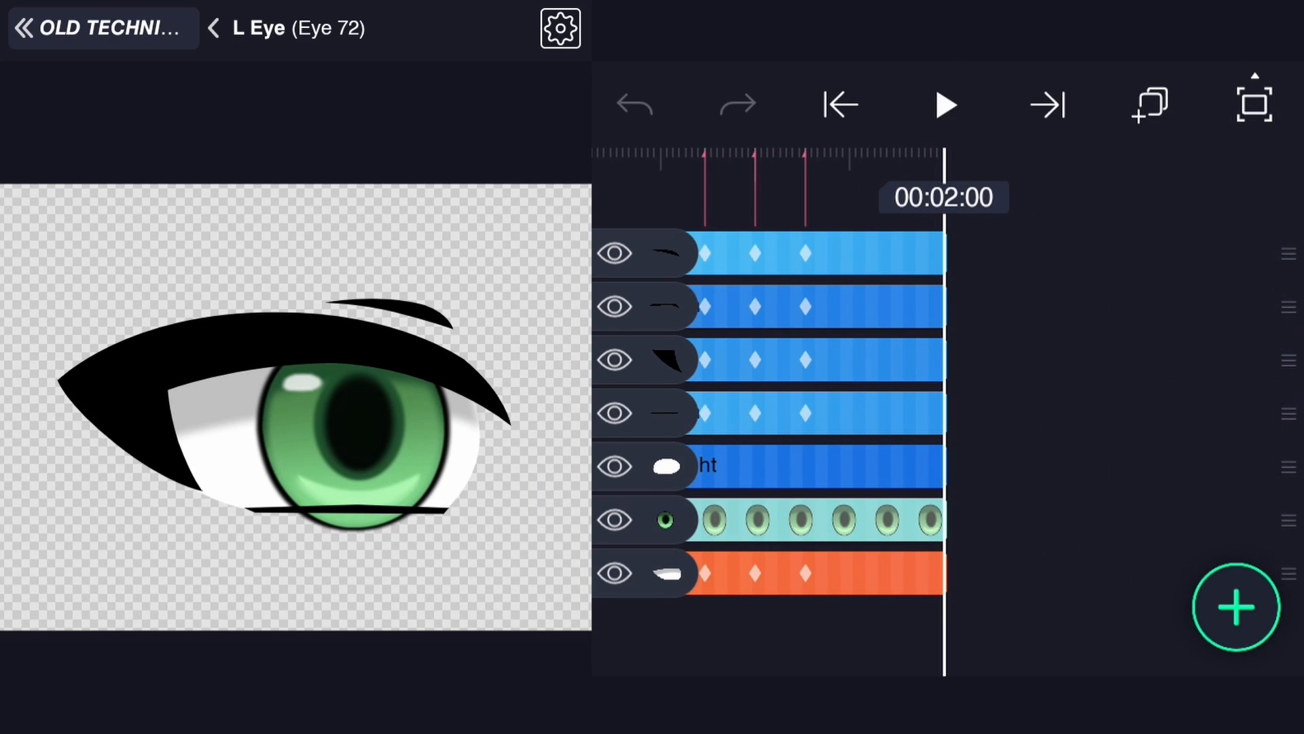
left_click(944, 104)
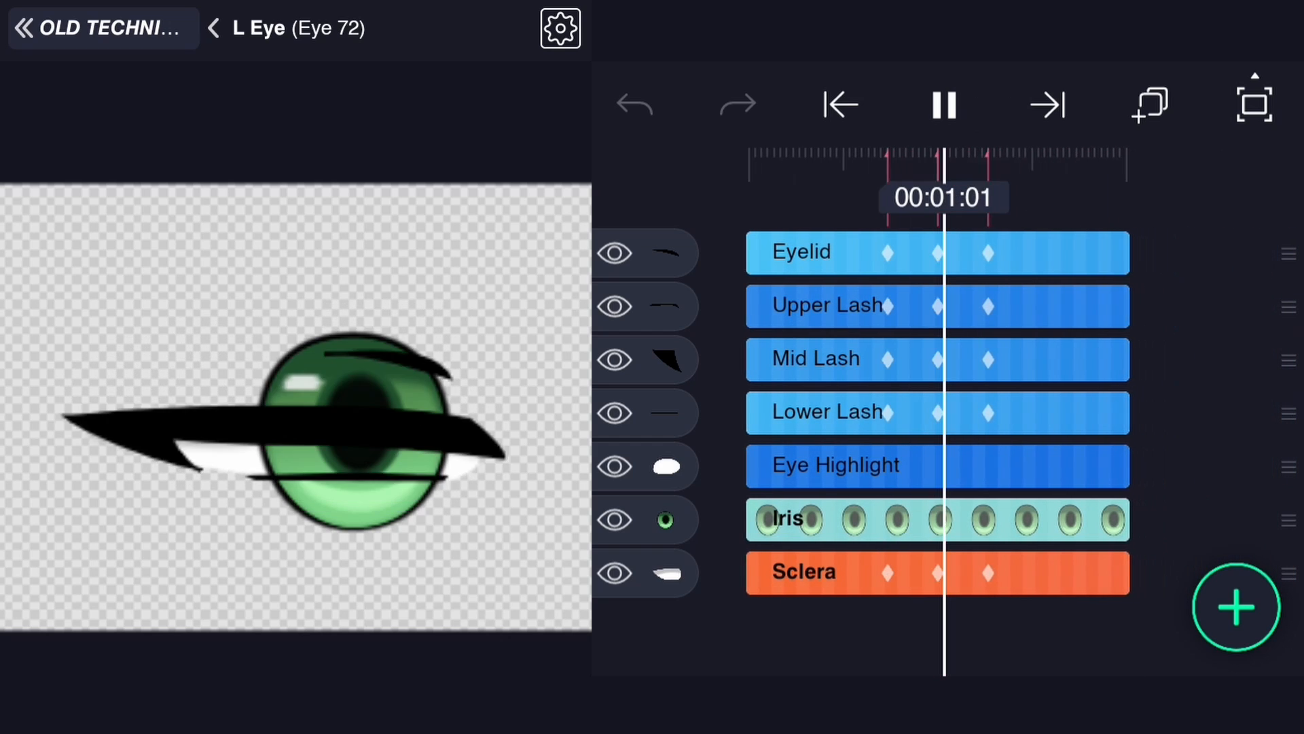
left_click(944, 104)
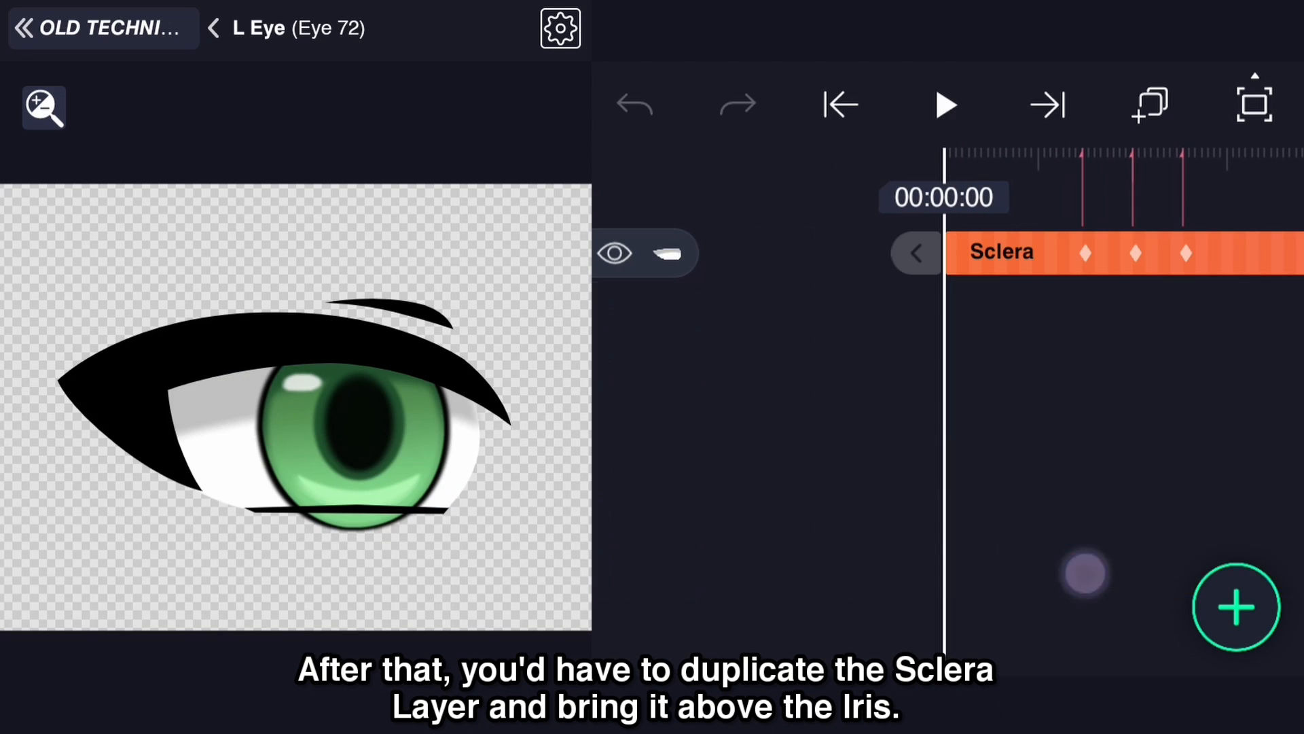
Step: Duplicate Sclera above Eye Highlight and replay the blink animation on loop
left_click(1040, 253)
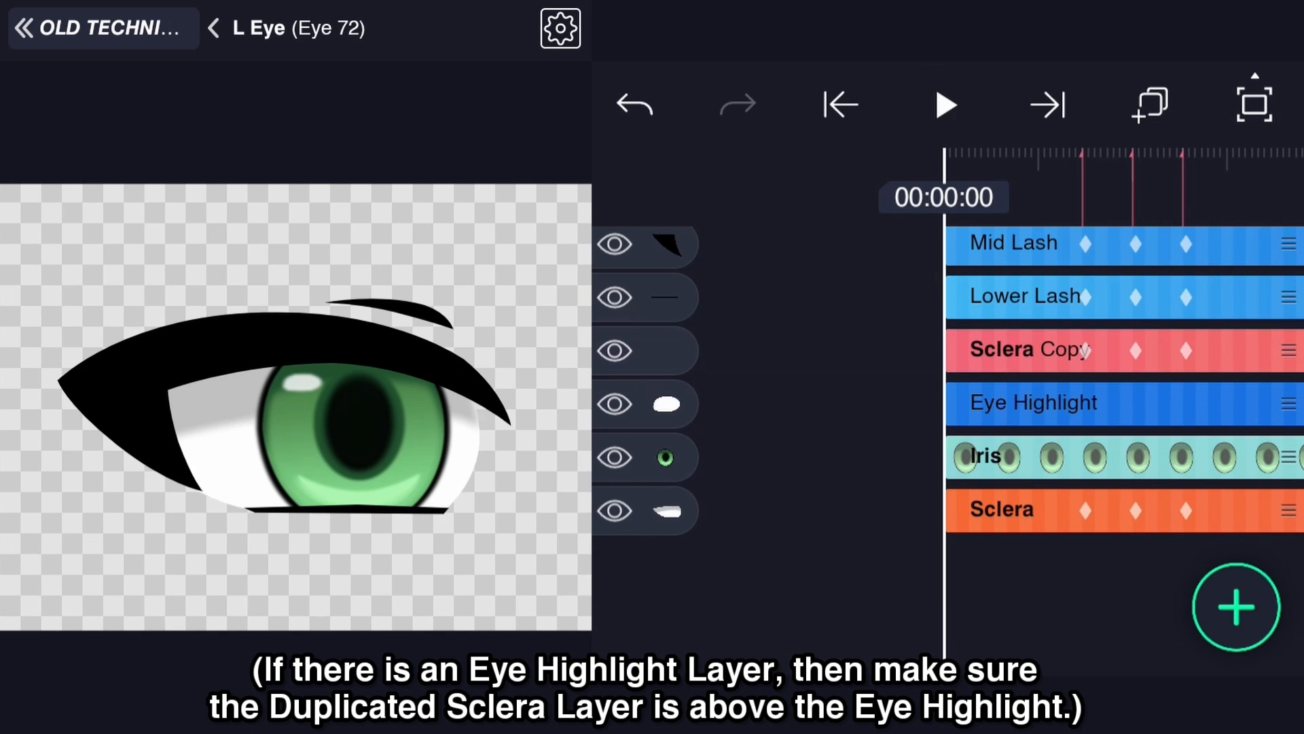
left_click(944, 104)
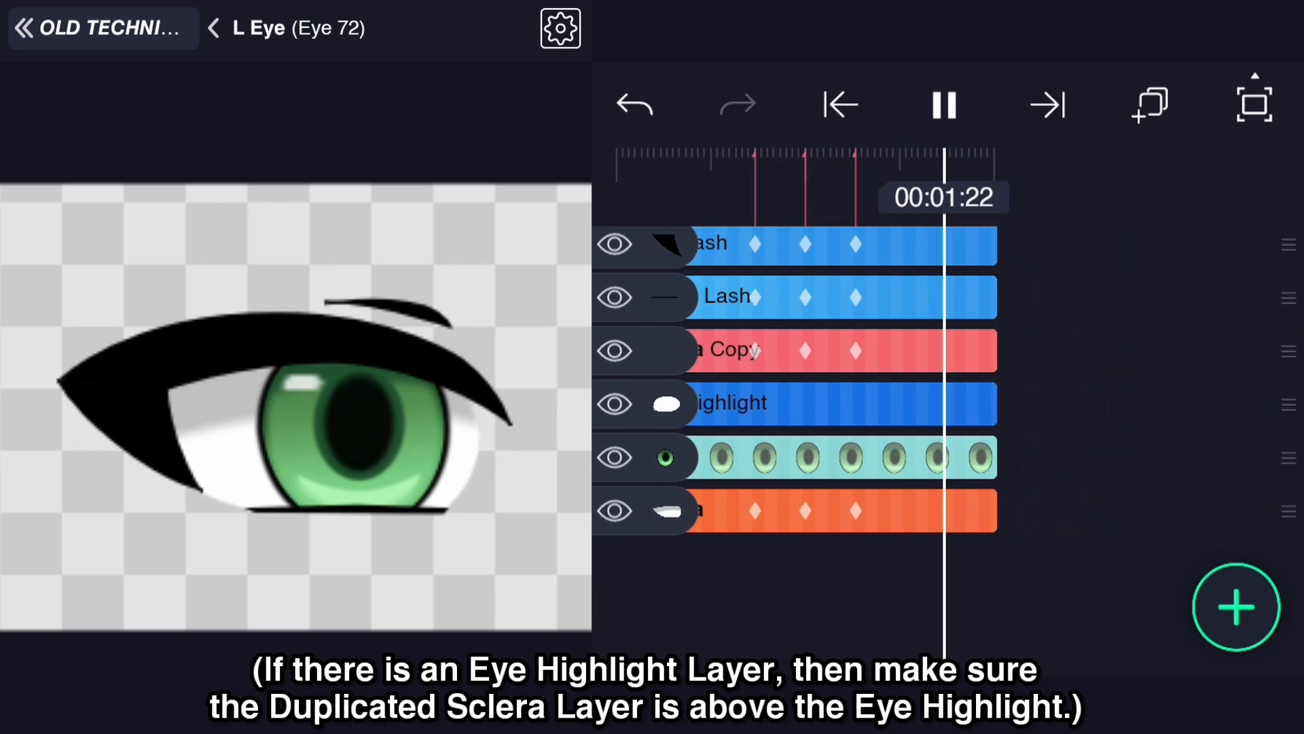
left_click(944, 104)
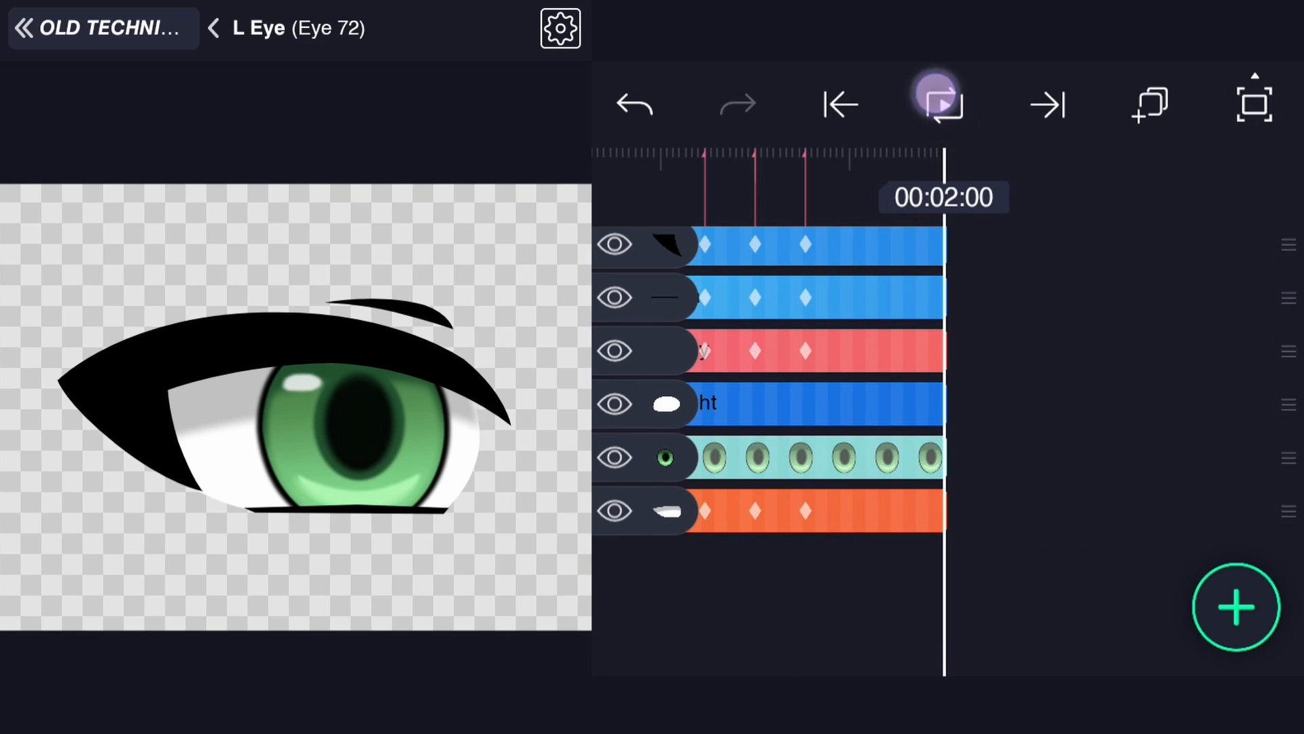
left_click(942, 103)
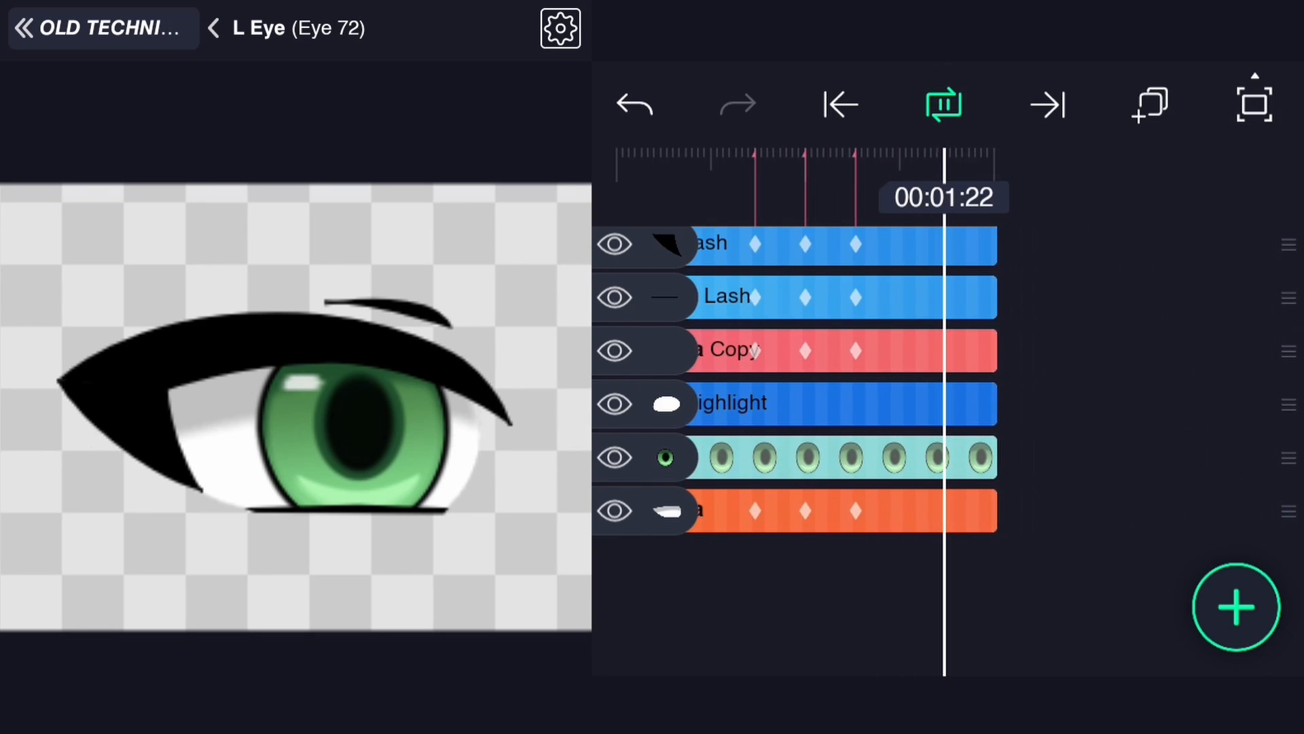